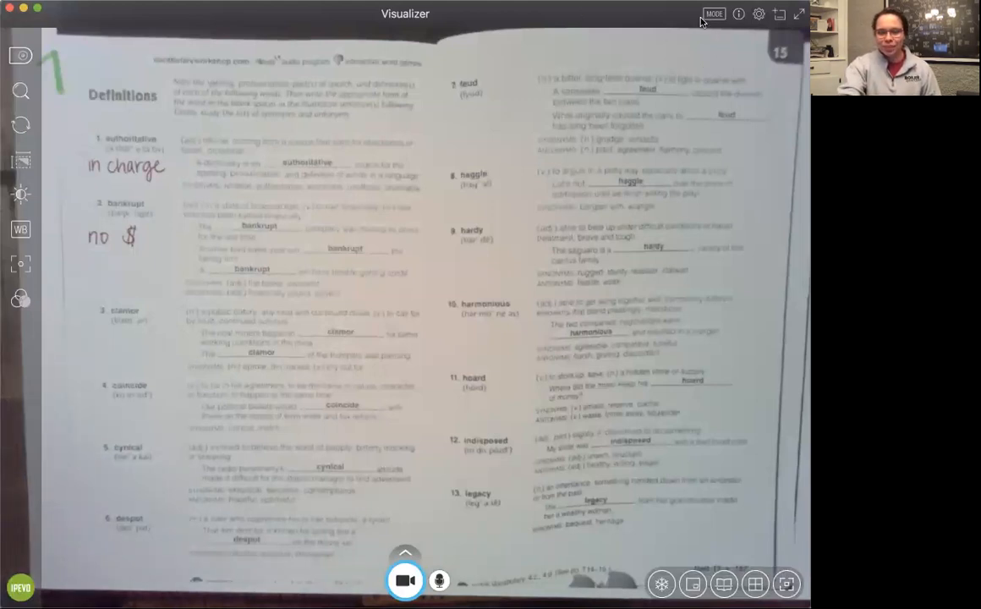
{"action": "mouse_move", "coordinate": [711, 70]}
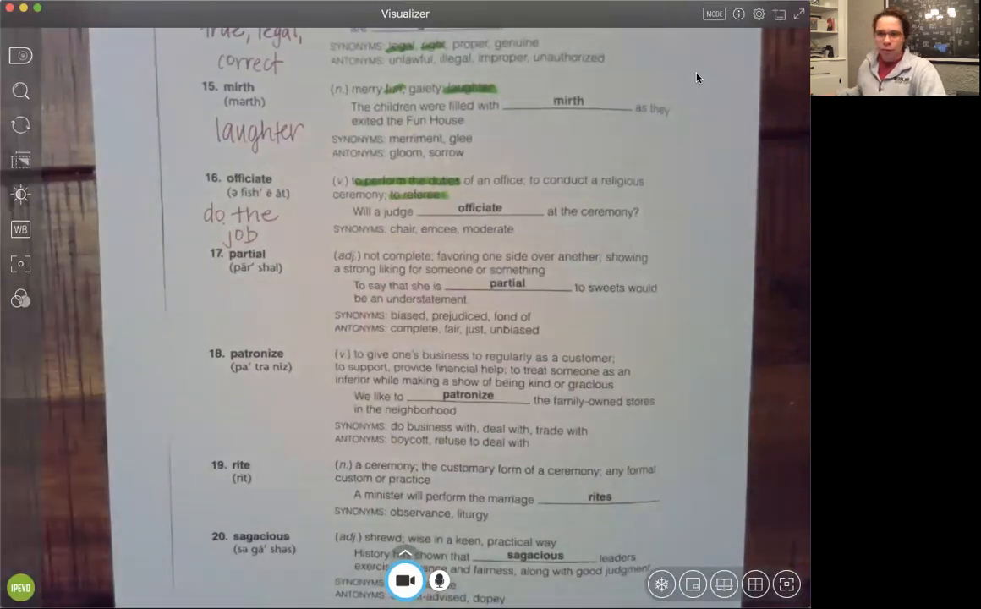
{"action": "scroll", "scroll_direction": "down", "scroll_amount": 3}
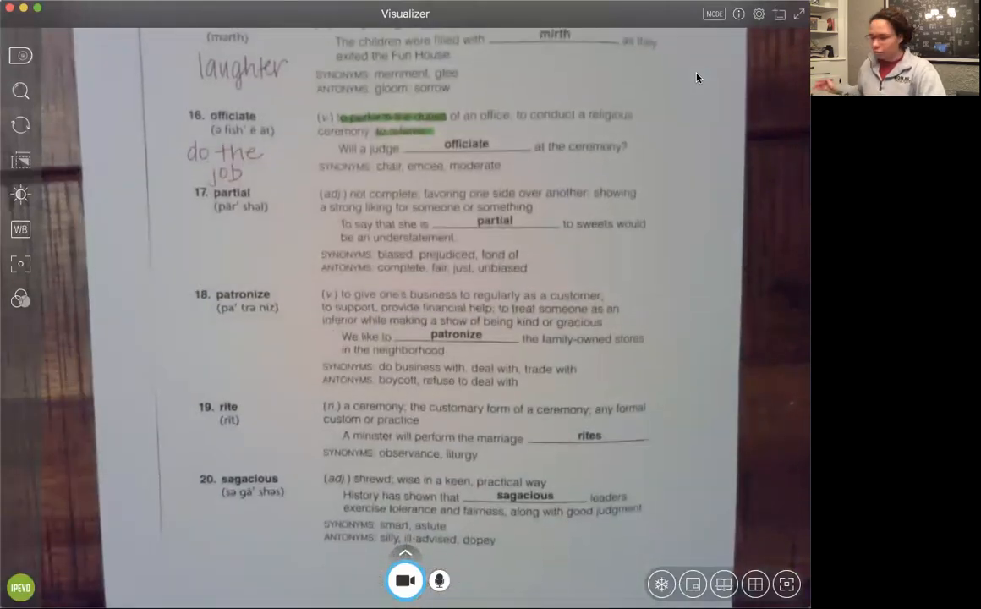